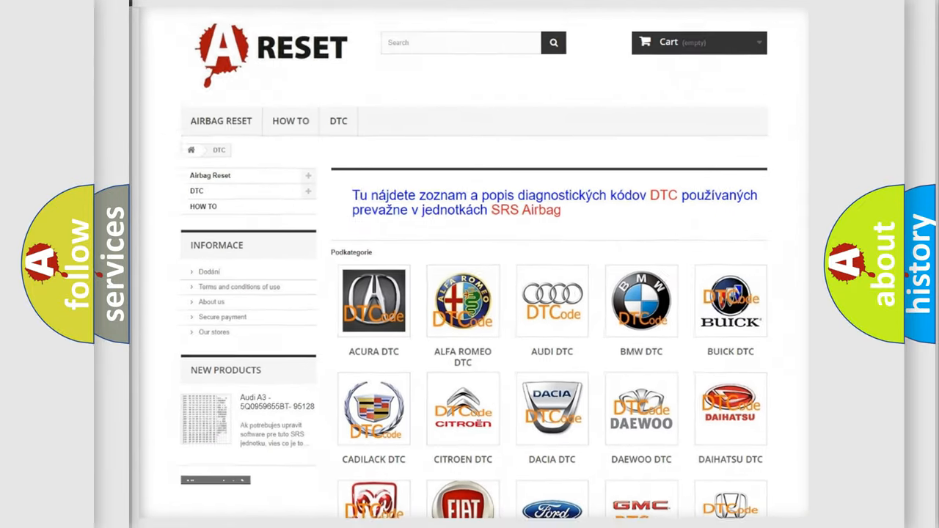
# Browse the Ford DTC code list on the category page, scanning through its B-codes
pyautogui.scroll(-3)
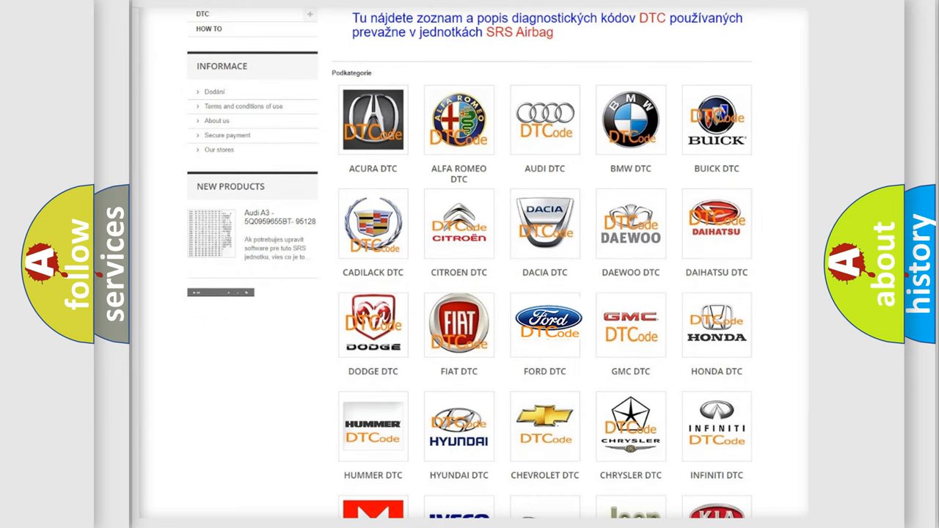
pyautogui.click(545, 324)
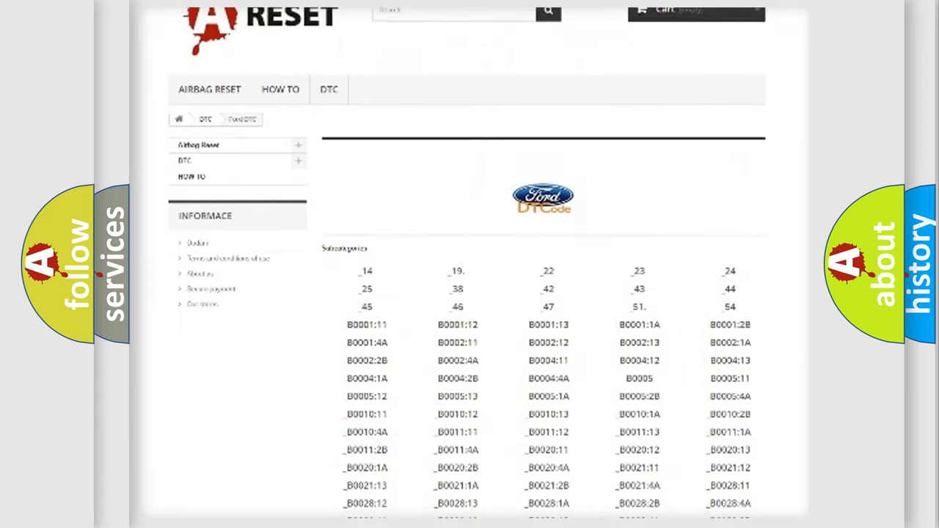
pyautogui.scroll(-3)
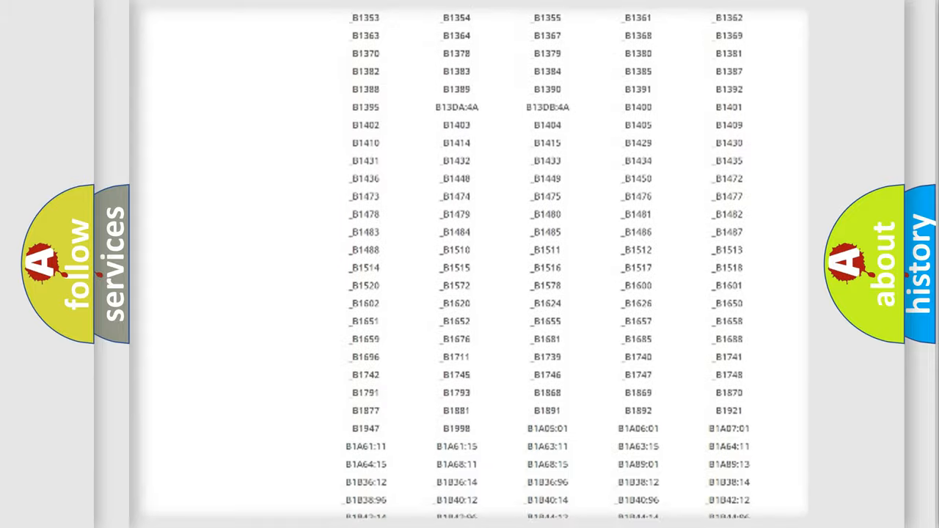
pyautogui.scroll(3)
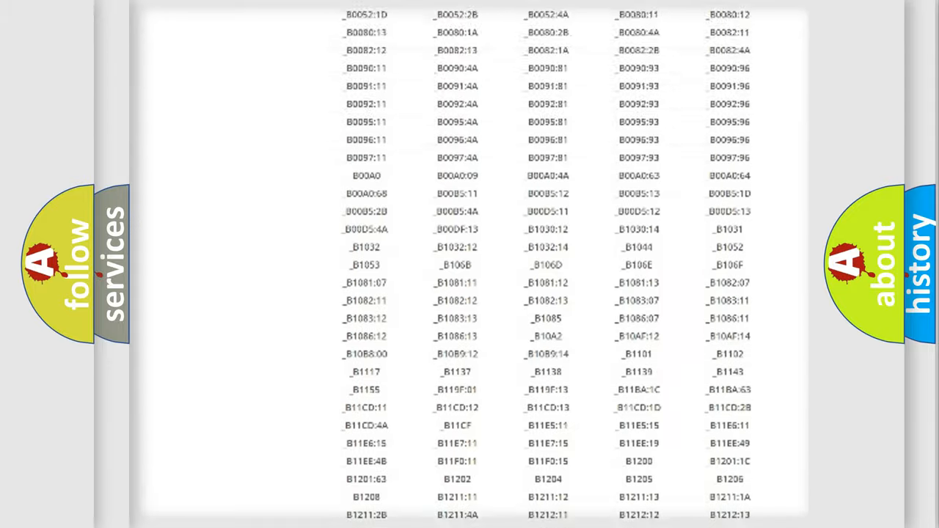
pyautogui.scroll(3)
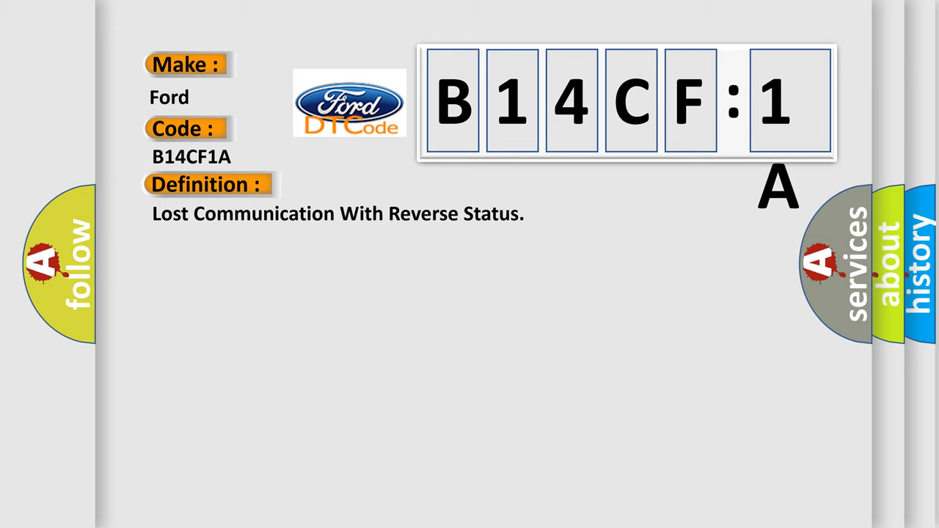
# Advance the B14CF1A card to its Description about the DME losing communication at startup
pyautogui.click(382, 185)
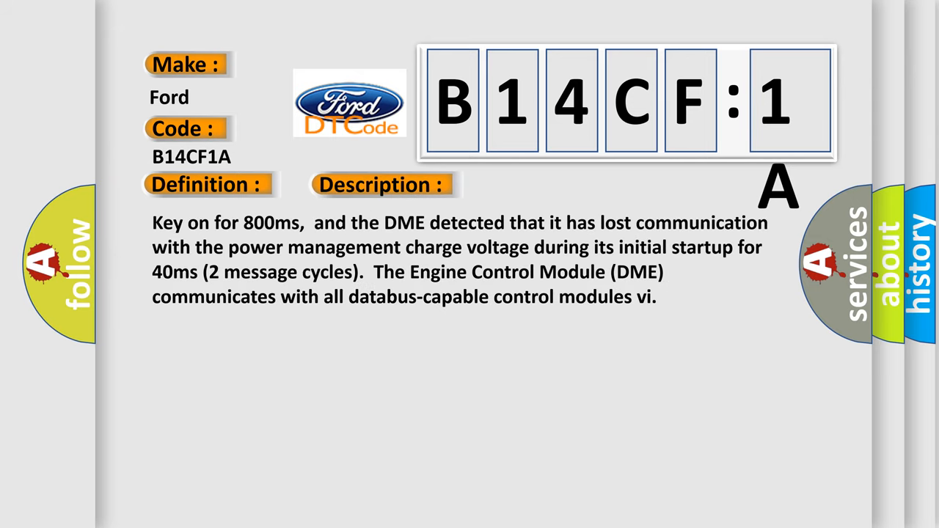